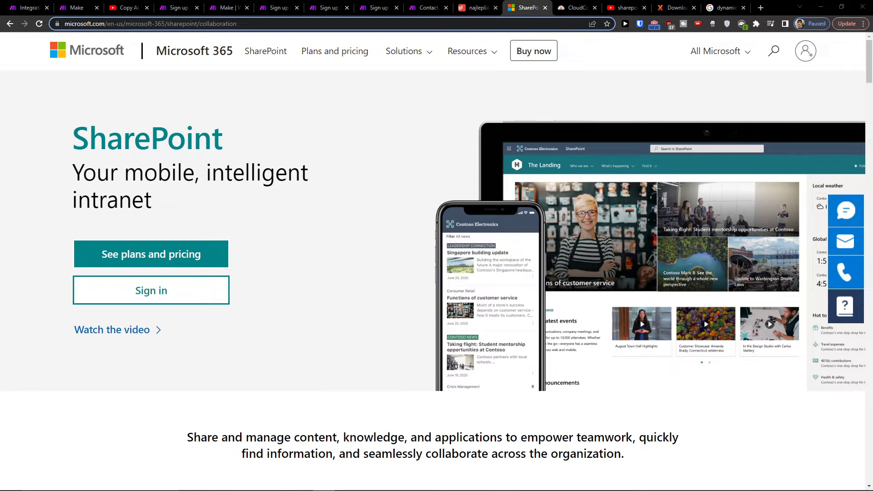
{"action": "mouse_move", "coordinate": [199, 105]}
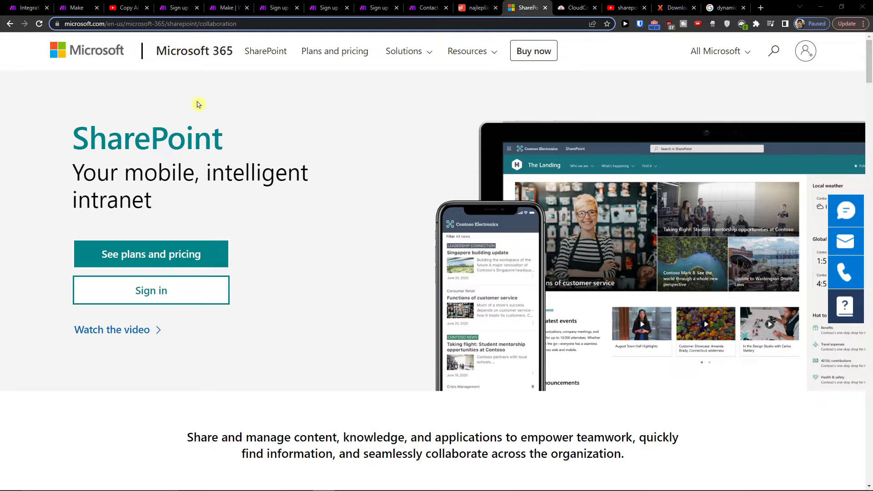
Move through the YouTube and Make sign-up tabs to the Make home page and scroll down it
{"action": "left_click", "coordinate": [124, 7]}
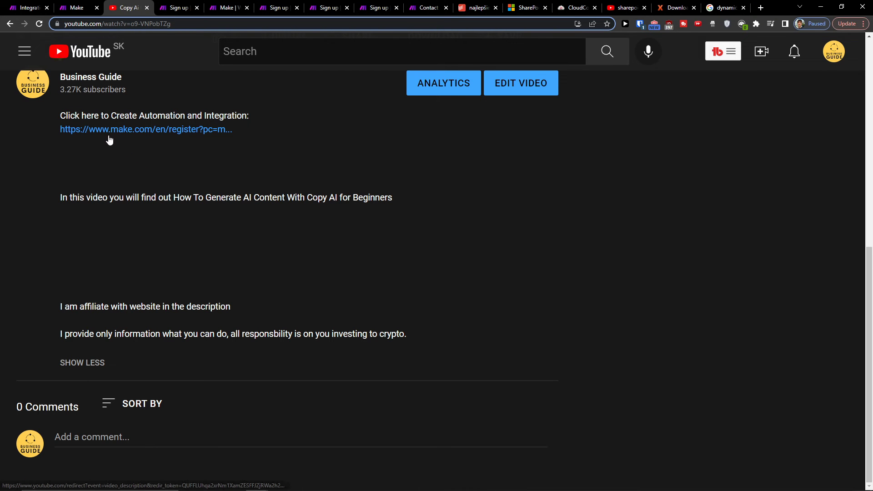
{"action": "left_click", "coordinate": [145, 129]}
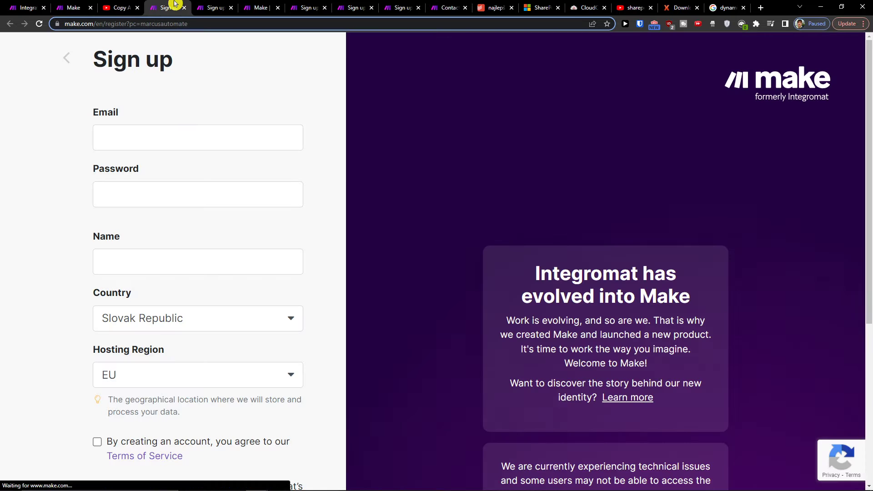
{"action": "mouse_move", "coordinate": [349, 179]}
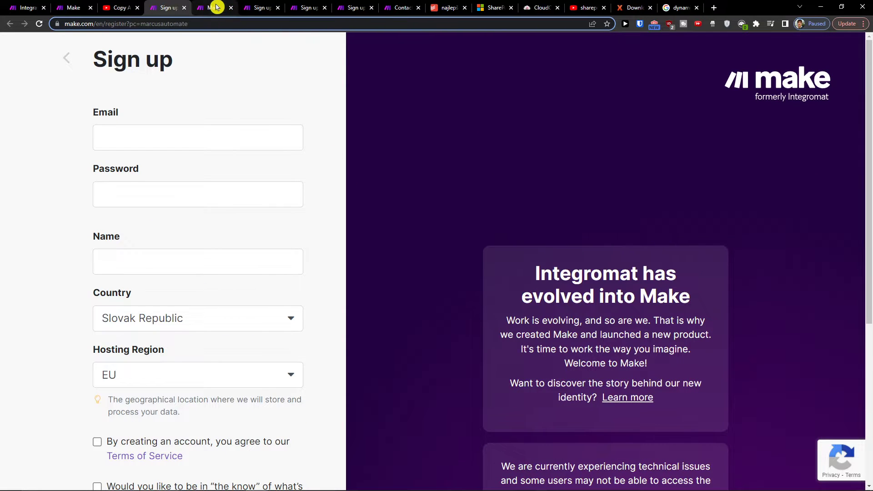
{"action": "left_click", "coordinate": [214, 7]}
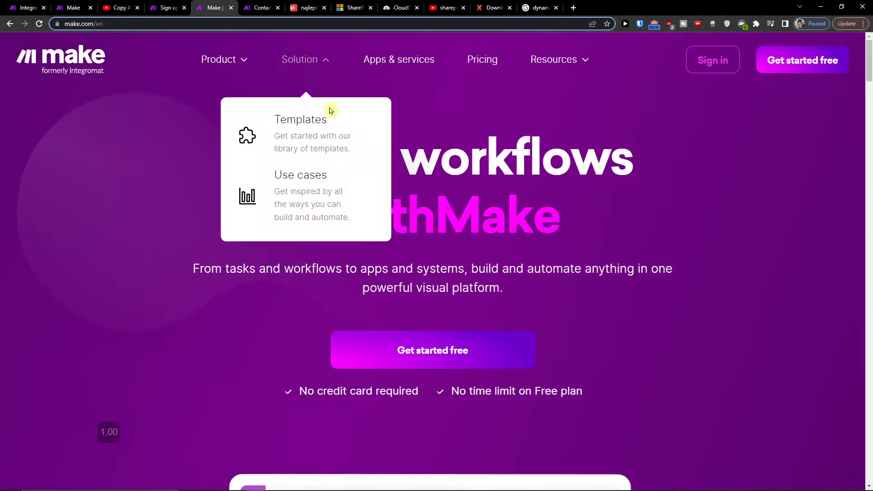
{"action": "scroll", "scroll_direction": "down", "scroll_amount": 3}
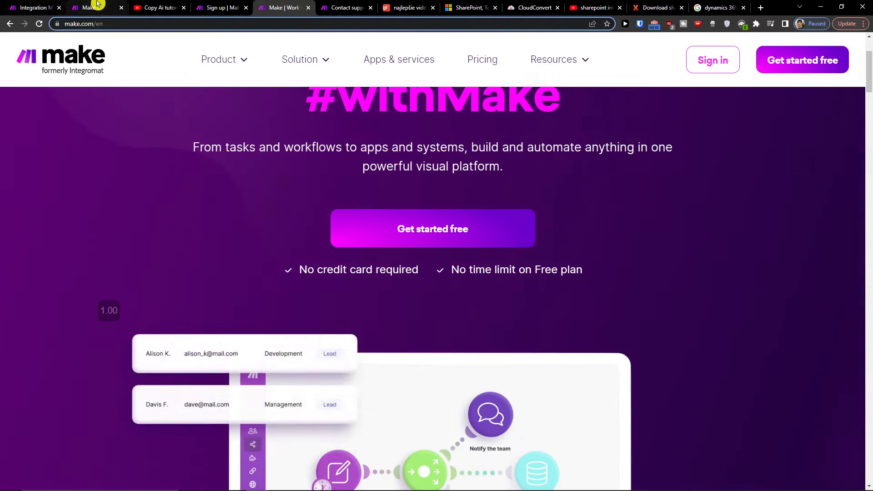
From the Make account's Scenarios list, start building a new empty scenario
{"action": "left_click", "coordinate": [89, 8]}
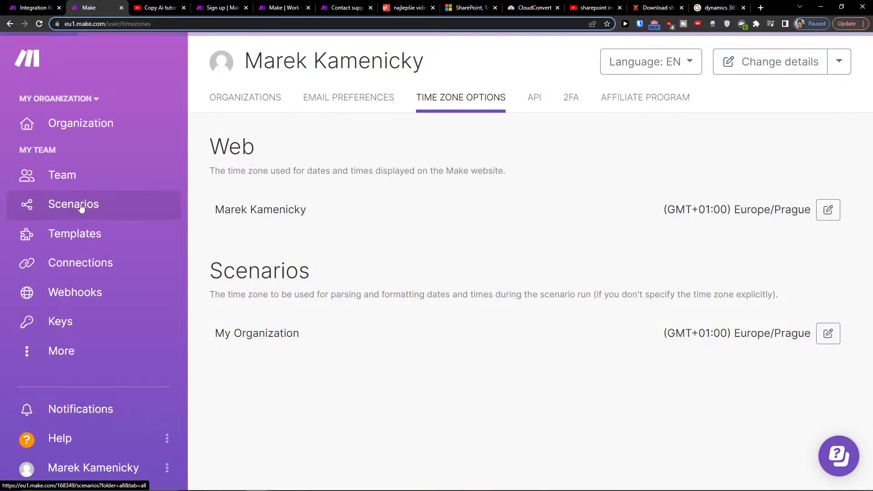
{"action": "left_click", "coordinate": [73, 204]}
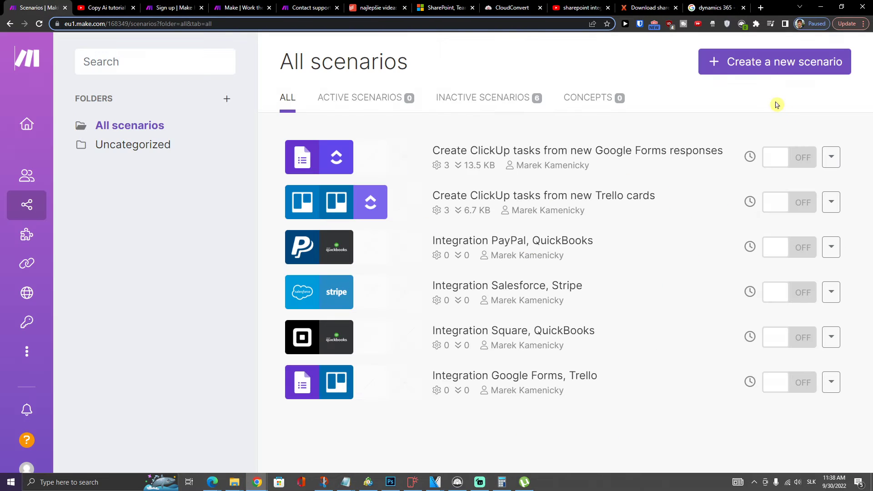
{"action": "left_click", "coordinate": [772, 61]}
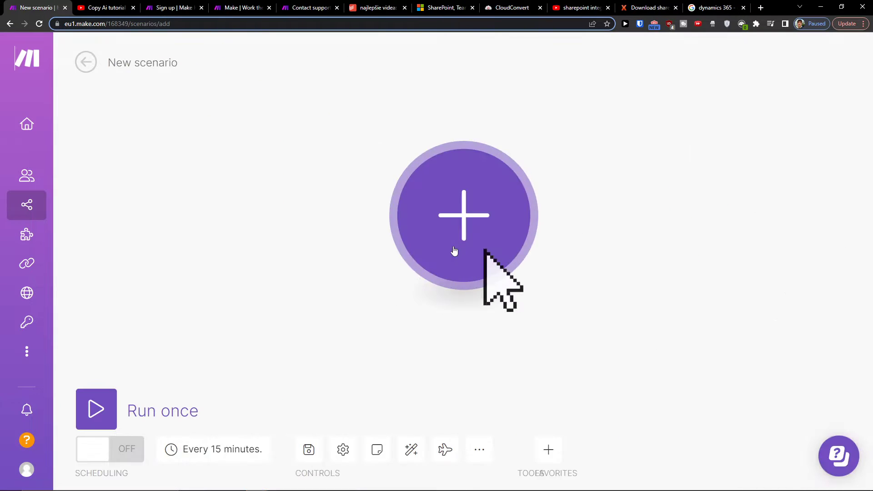
Search 'share' in the first module's app list and choose Microsoft SharePoint Online
{"action": "left_click", "coordinate": [463, 216]}
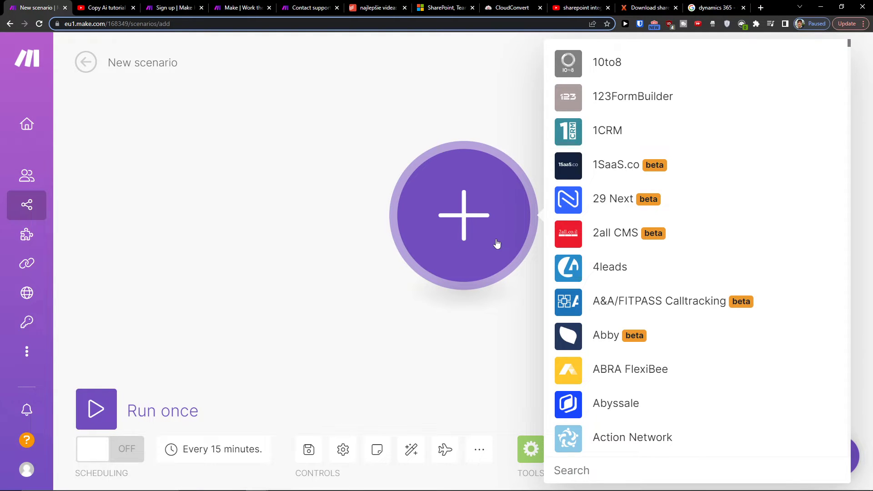
{"action": "mouse_move", "coordinate": [605, 387]}
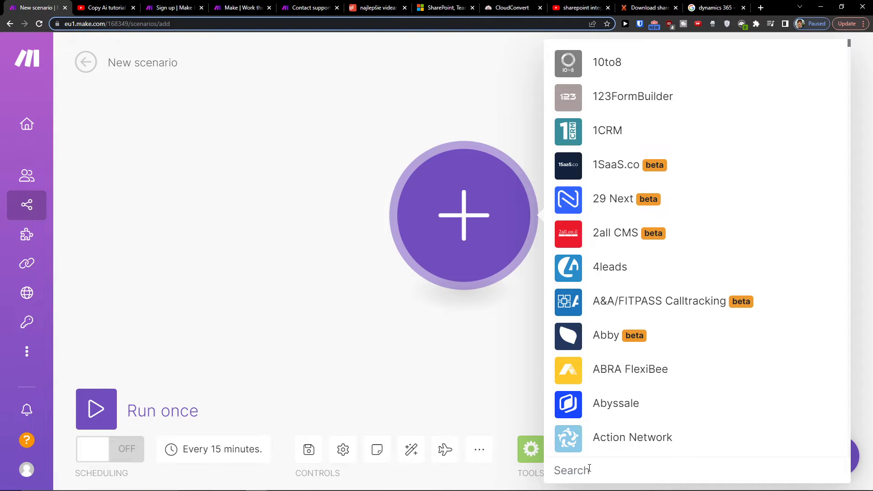
{"action": "type", "text": "se"}
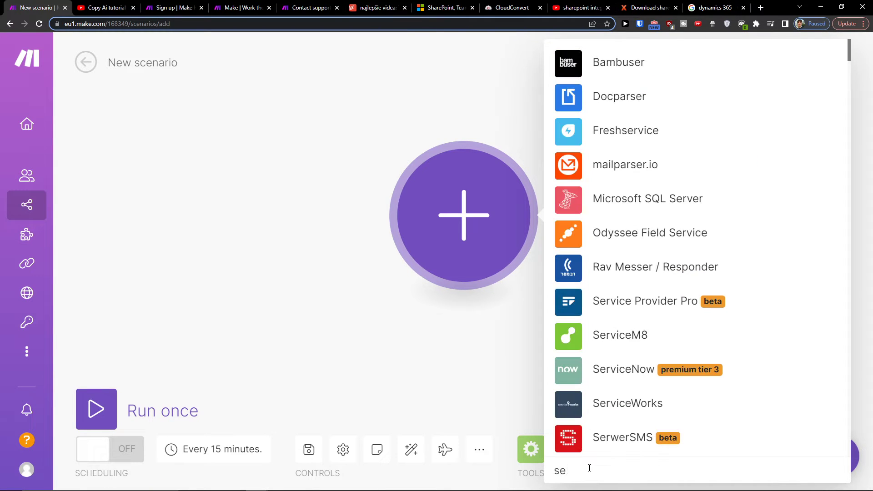
{"action": "type", "text": "share"}
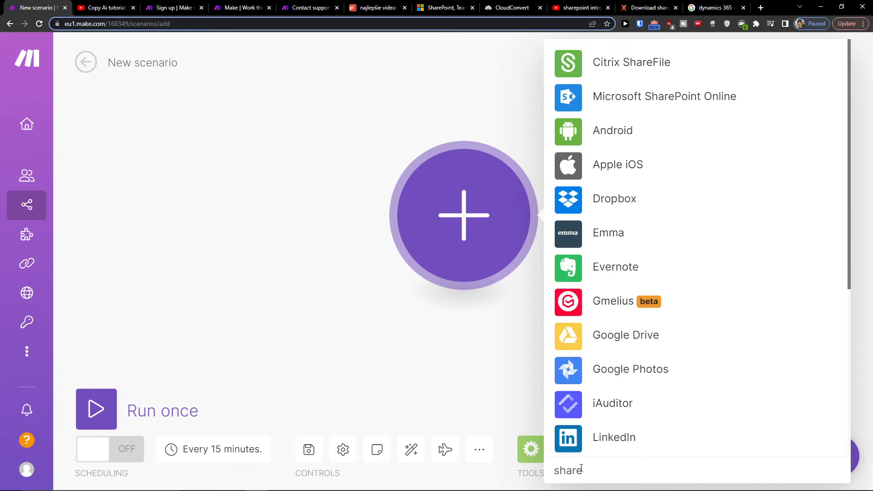
{"action": "left_click", "coordinate": [664, 95]}
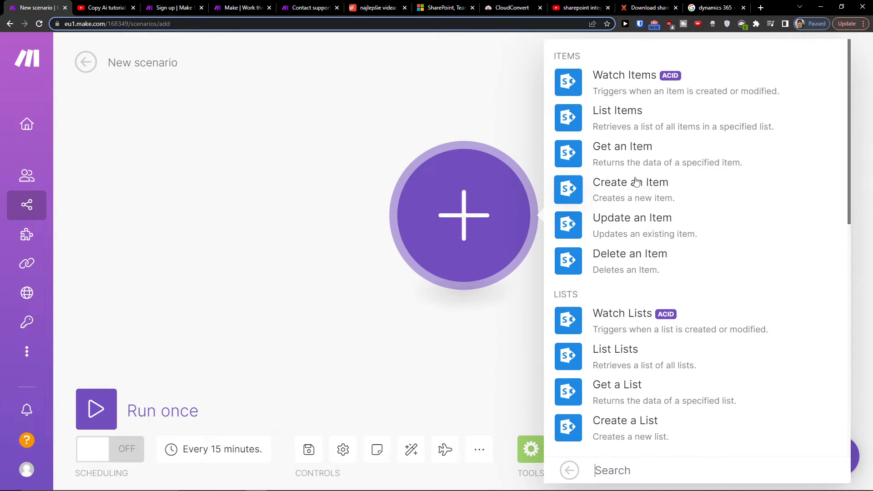
{"action": "mouse_move", "coordinate": [629, 128]}
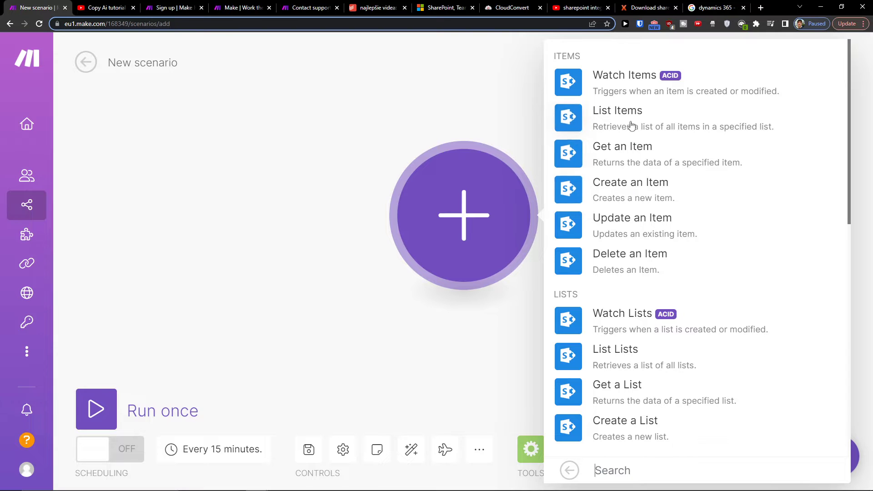
{"action": "mouse_move", "coordinate": [637, 87]}
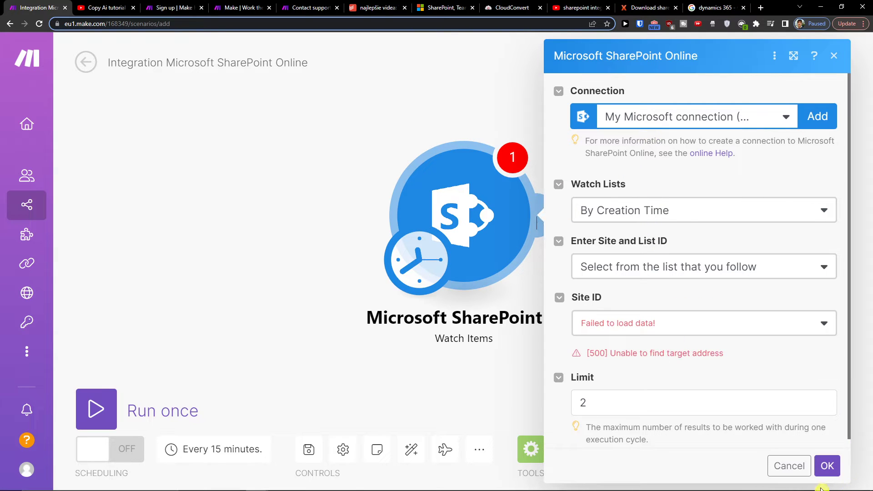
Dismiss the SharePoint trigger settings, then search 'salesf' and choose Salesforce as the next app
{"action": "left_click", "coordinate": [826, 465]}
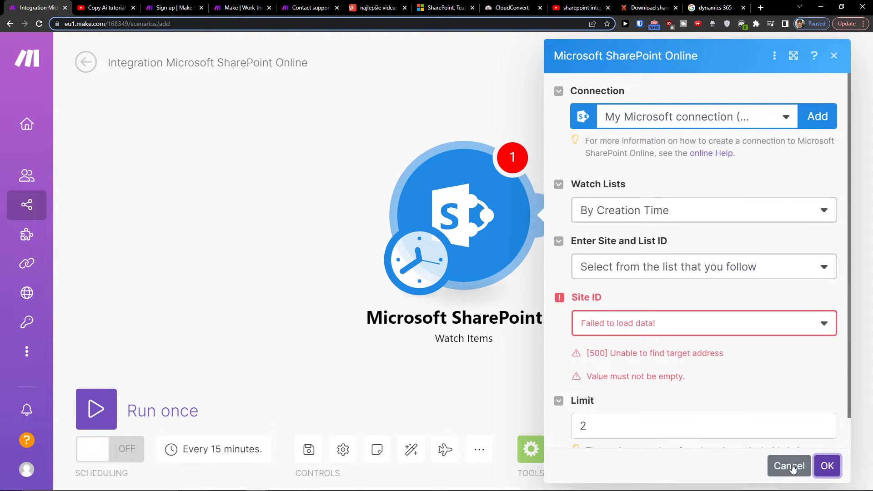
{"action": "left_click", "coordinate": [790, 465]}
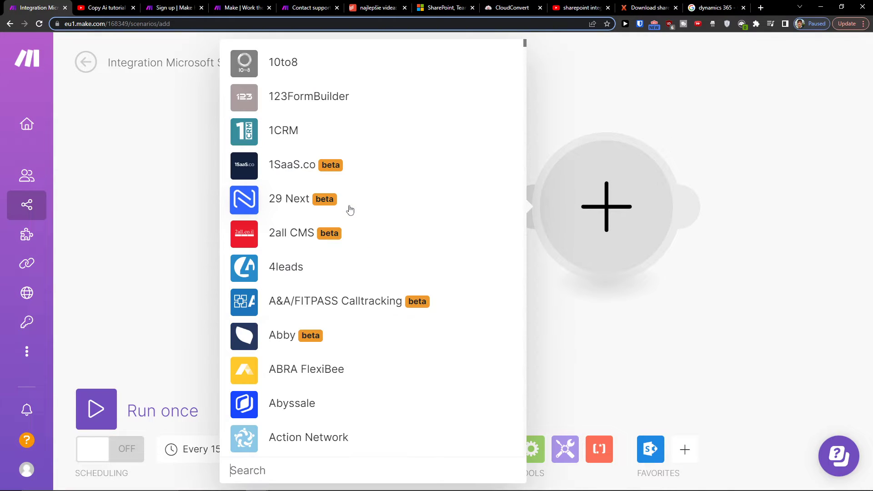
{"action": "type", "text": "salesf"}
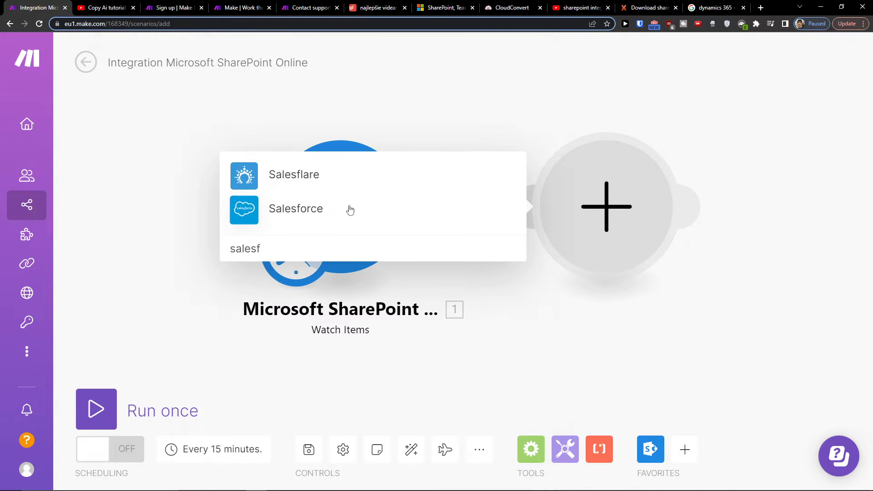
{"action": "left_click", "coordinate": [296, 209]}
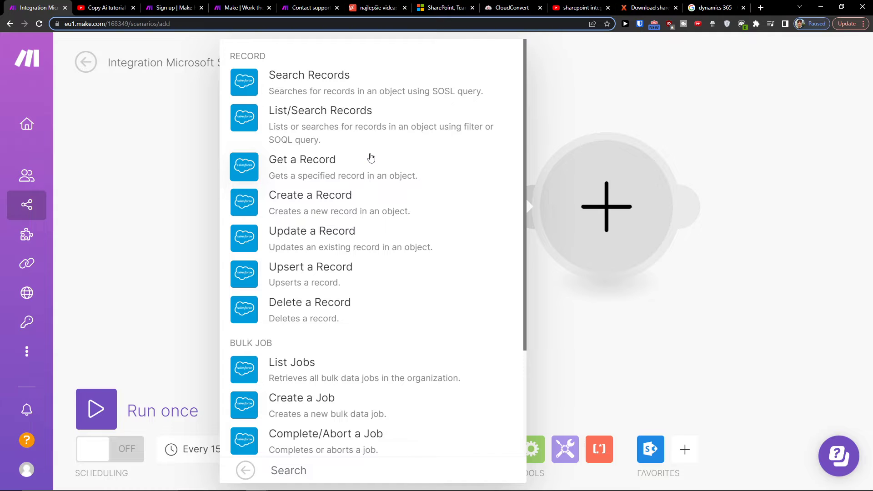
{"action": "mouse_move", "coordinate": [362, 167]}
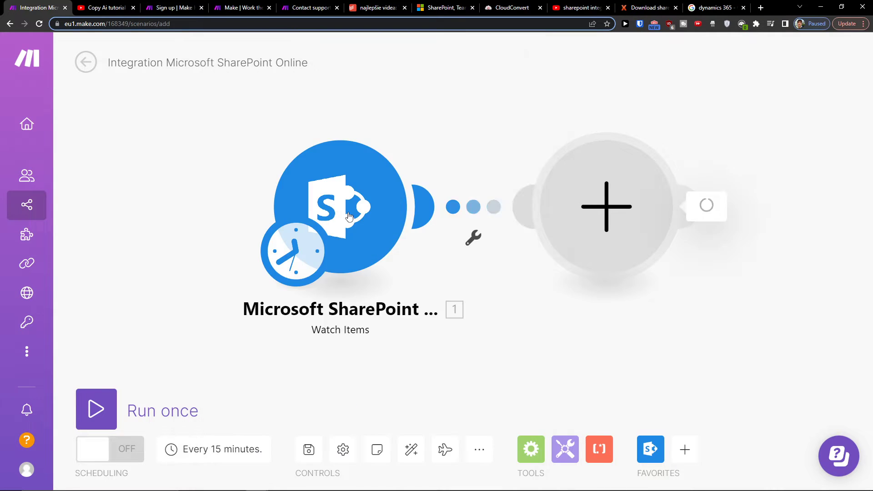
Look at the Salesforce module's connection settings and leave them unset
{"action": "left_click", "coordinate": [606, 206]}
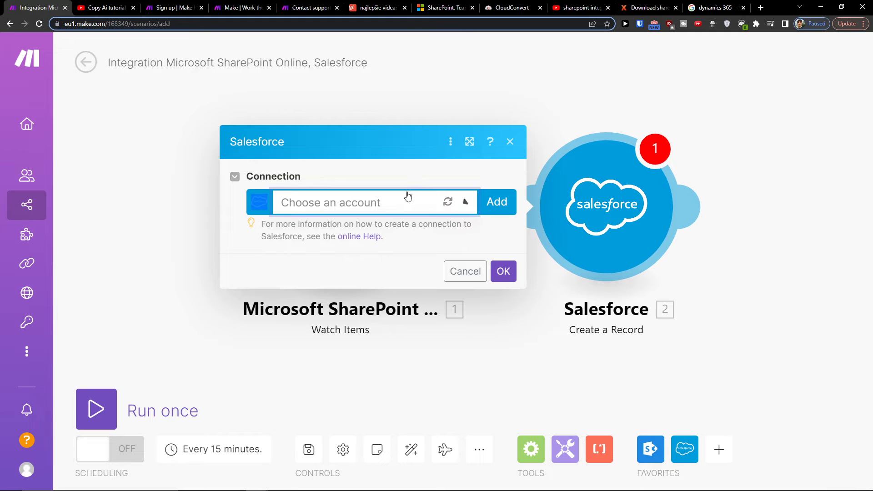
{"action": "left_click", "coordinate": [464, 271]}
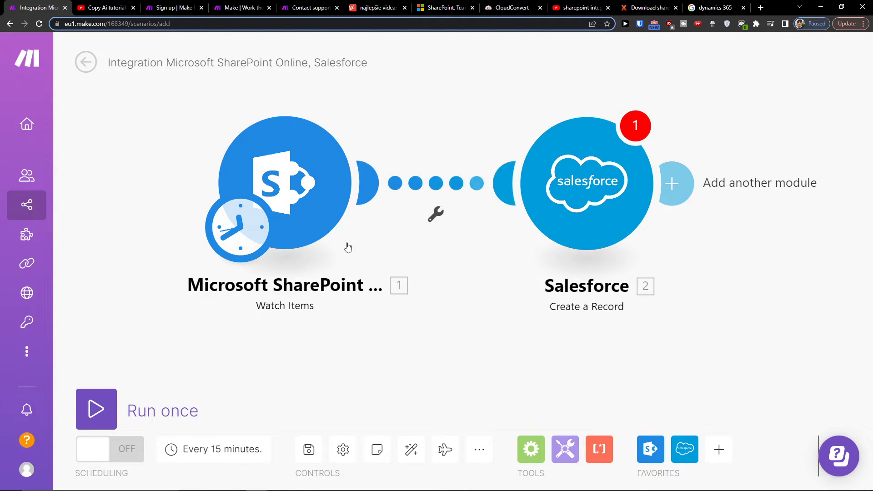
{"action": "mouse_move", "coordinate": [308, 449]}
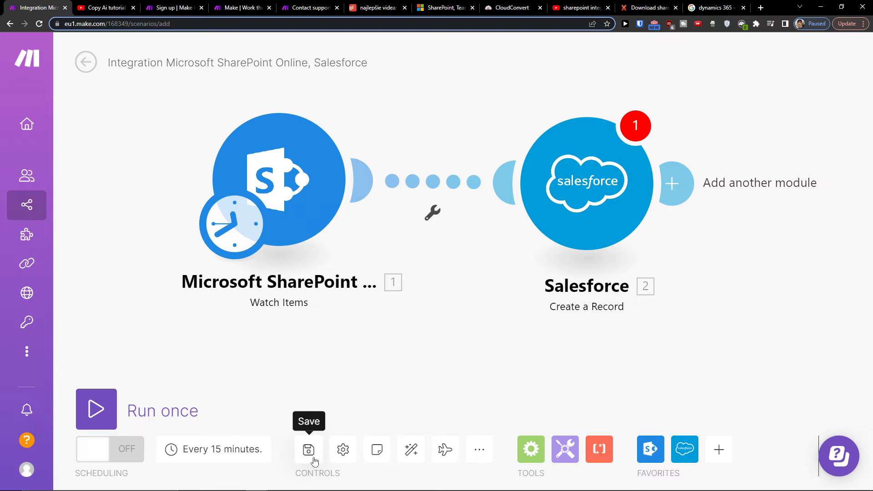
{"action": "mouse_move", "coordinate": [220, 448]}
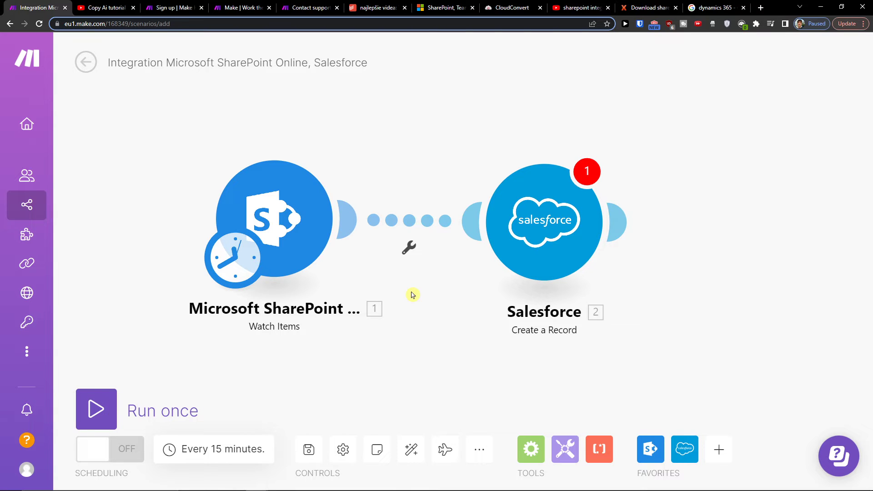
{"action": "mouse_move", "coordinate": [504, 482]}
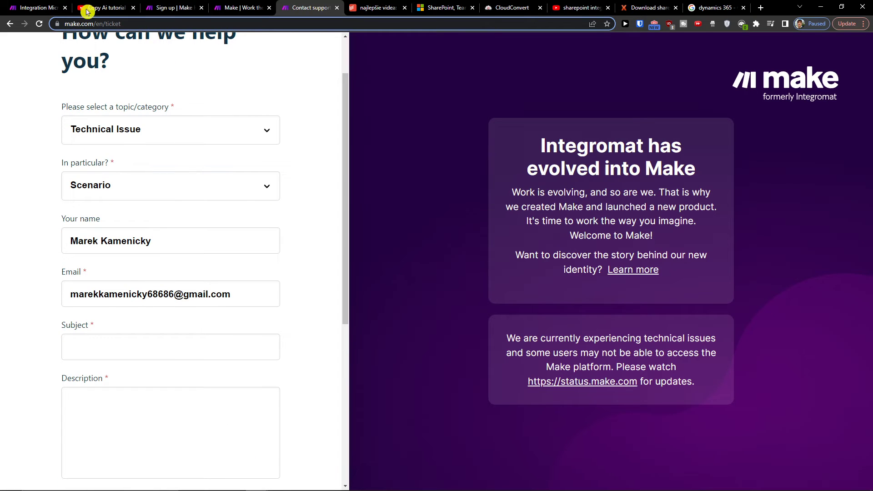
{"action": "left_click", "coordinate": [33, 7]}
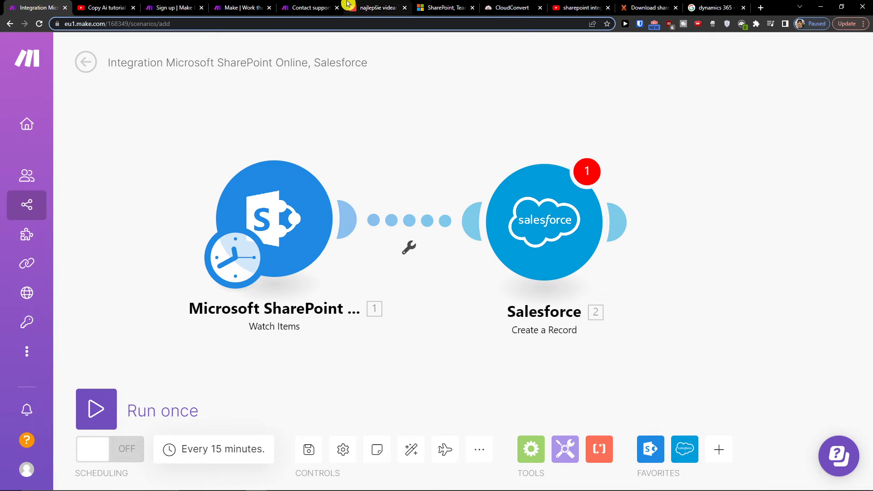
{"action": "left_click", "coordinate": [308, 8]}
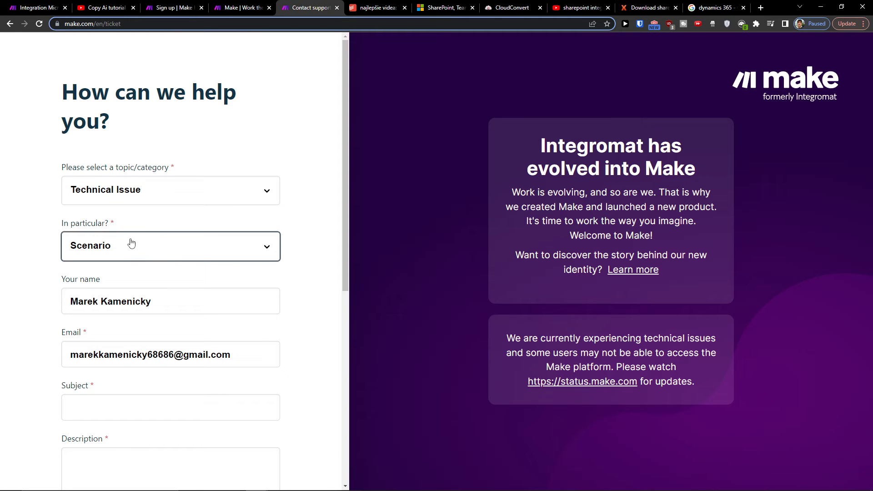
{"action": "scroll", "scroll_direction": "down", "scroll_amount": 3}
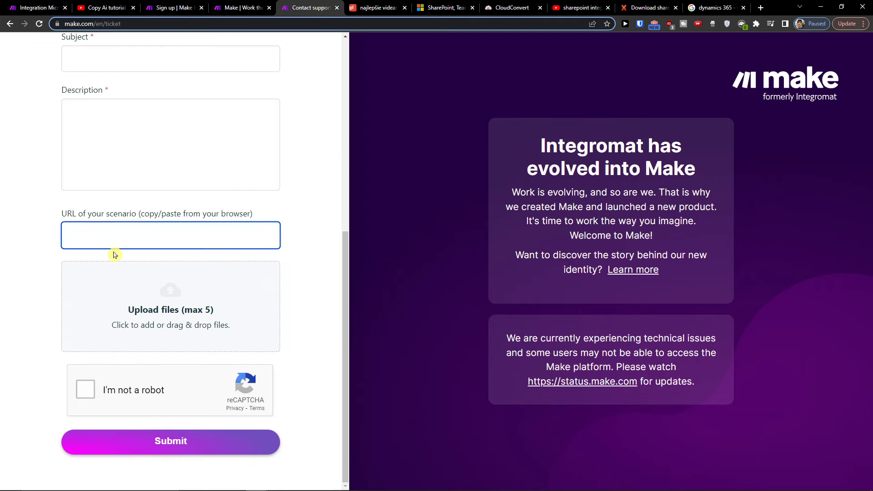
{"action": "scroll", "scroll_direction": "up", "scroll_amount": 3}
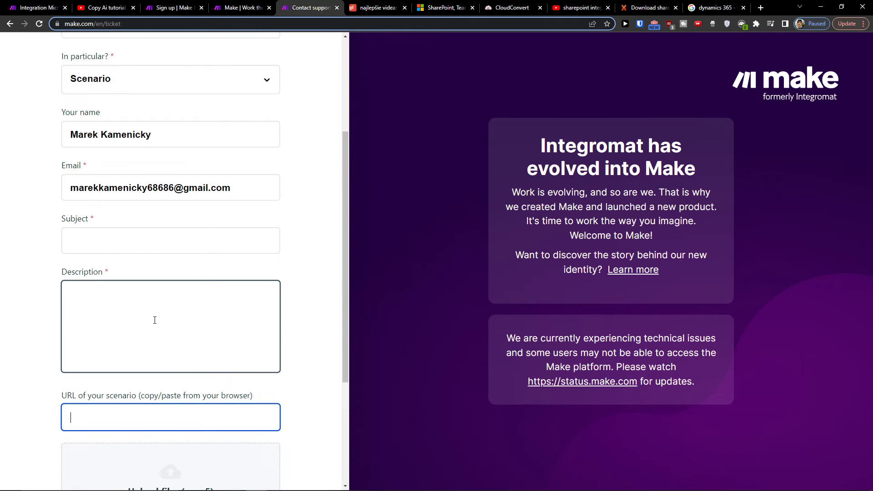